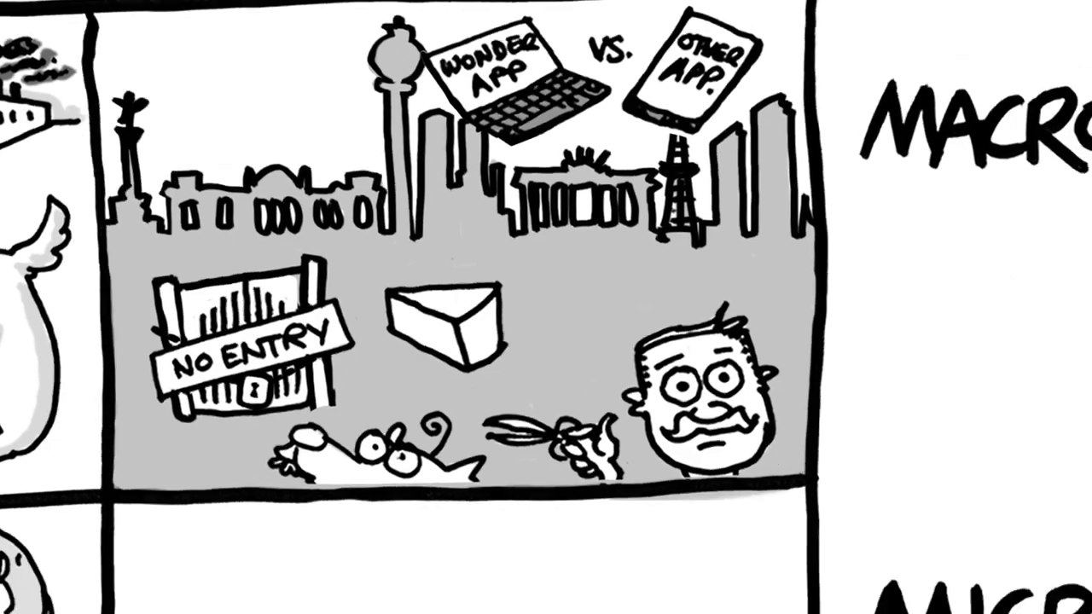
pyautogui.scroll(-3)
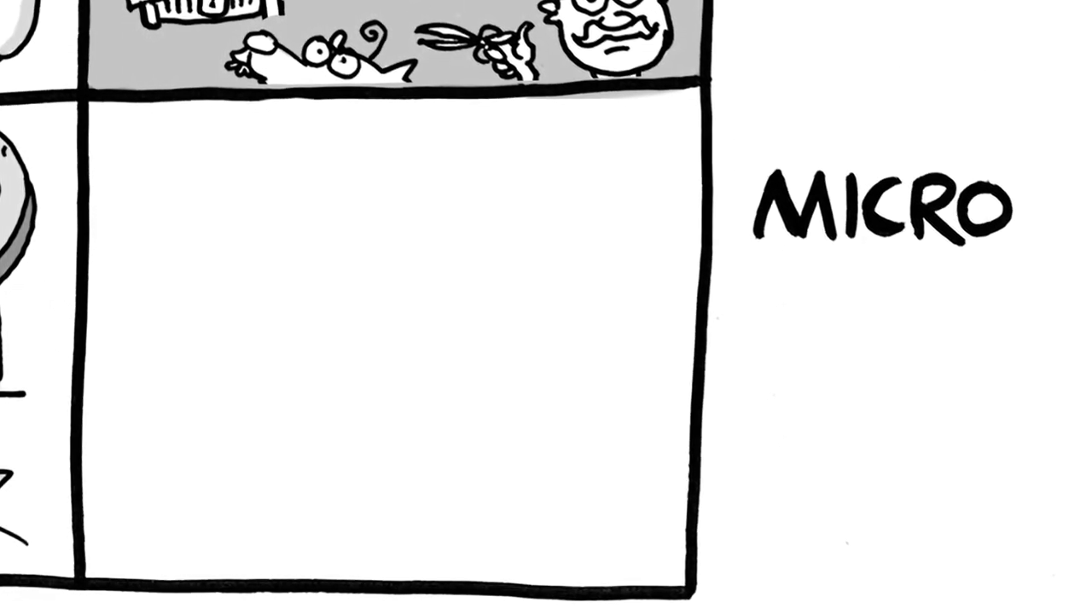